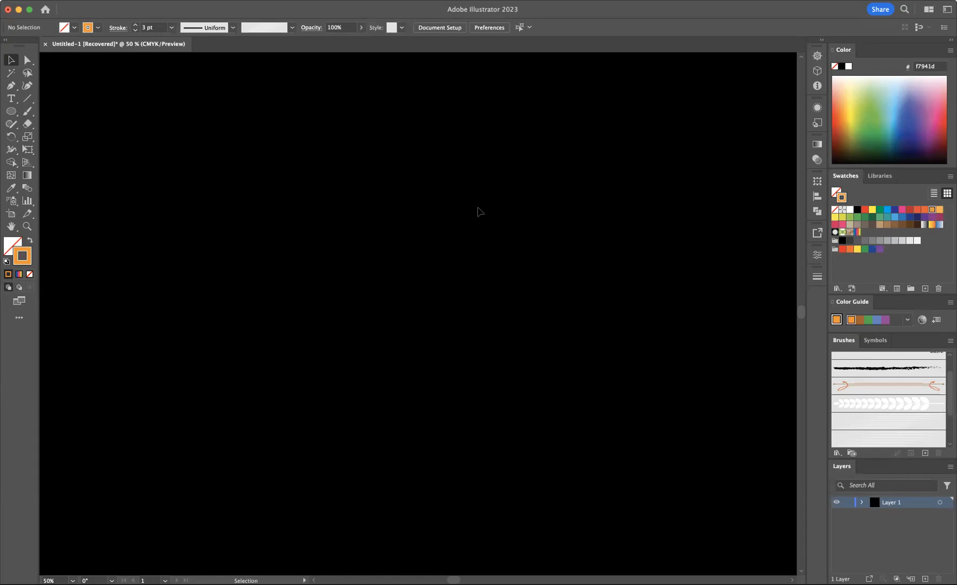
Choose the Type tool to start a text frame near the top of the artboard
left_click(11, 98)
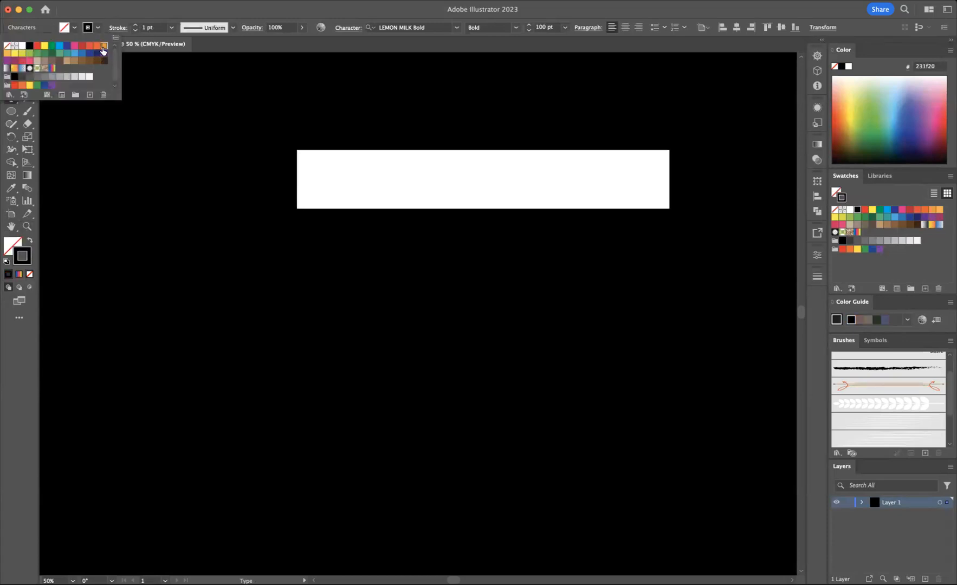
Set the stroke to the orange swatch and replace the placeholder text with BLUE SKY
left_click(104, 46)
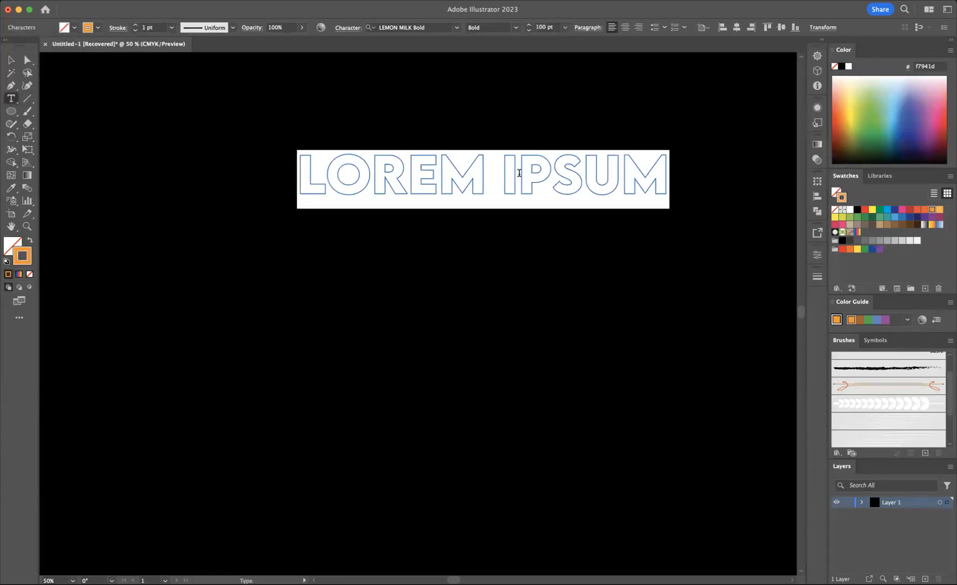
type("BLUE SKY")
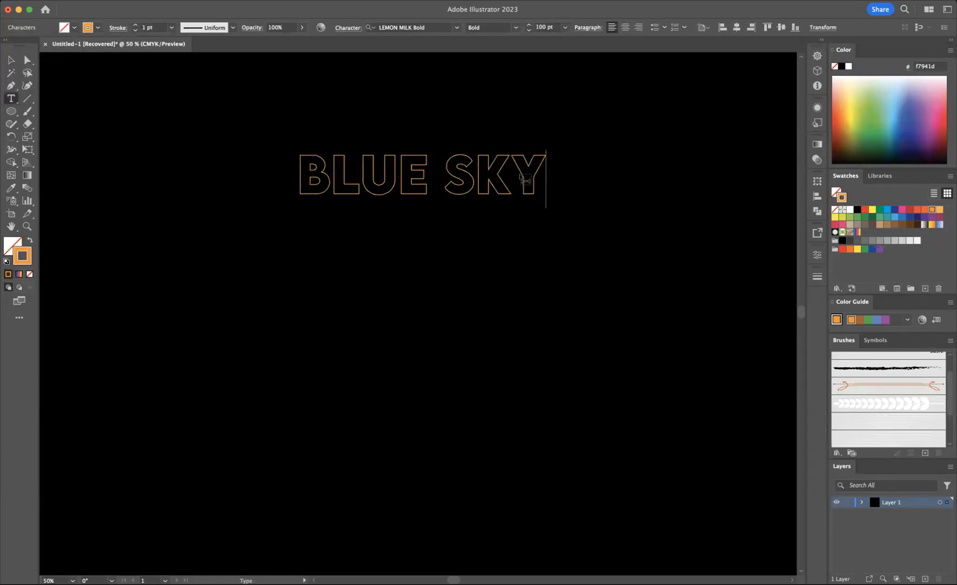
left_click(9, 61)
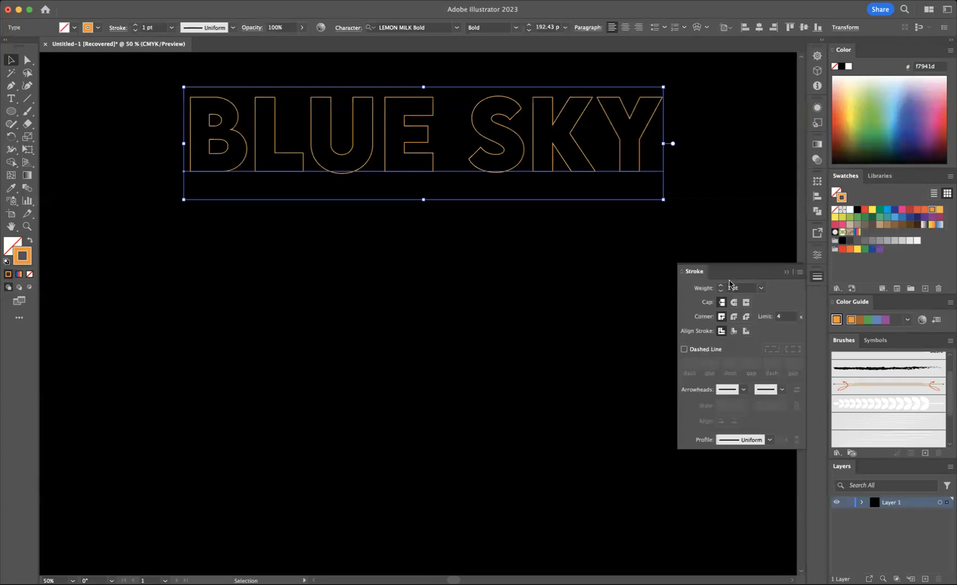
Increase the BLUE SKY stroke weight to 4 pt
left_click(722, 288)
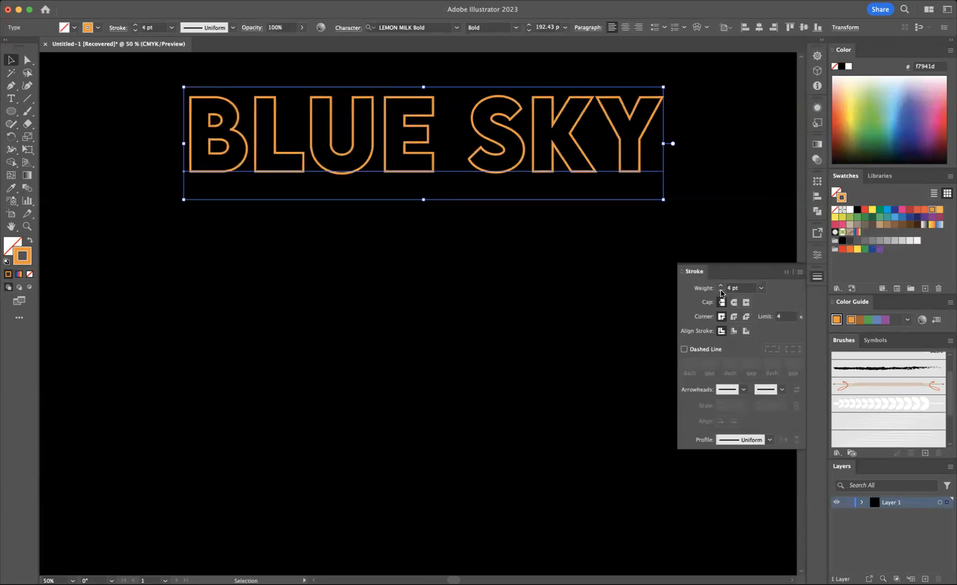
left_click(786, 271)
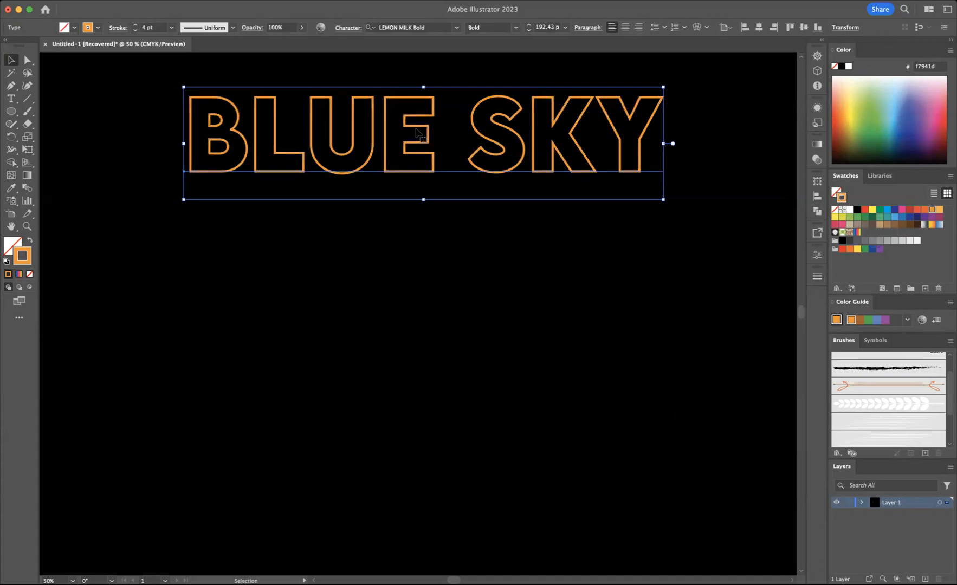
Drag out three aligned copies of BLUE SKY stacked in rows below the original
left_click_drag(418, 141, 418, 205)
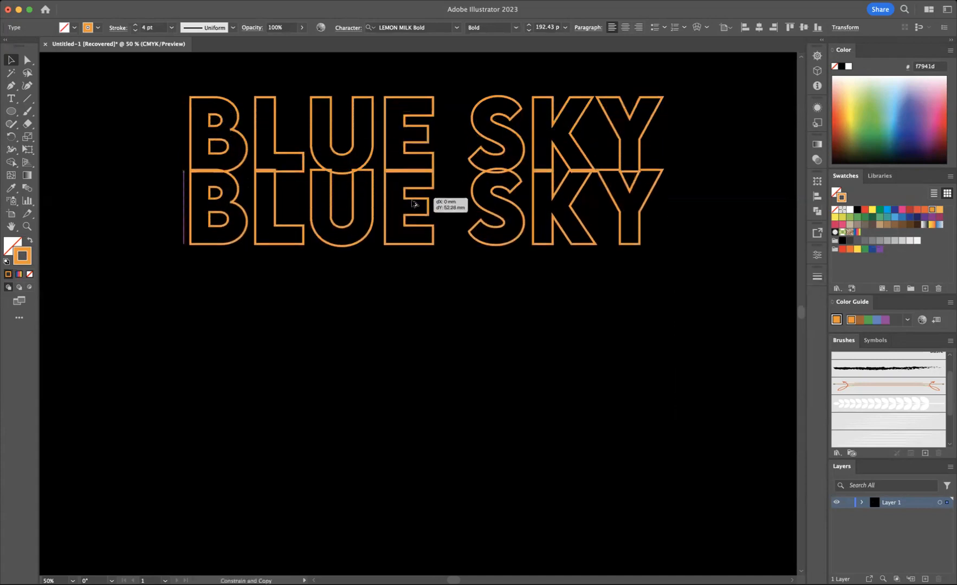
left_click_drag(413, 205, 415, 220)
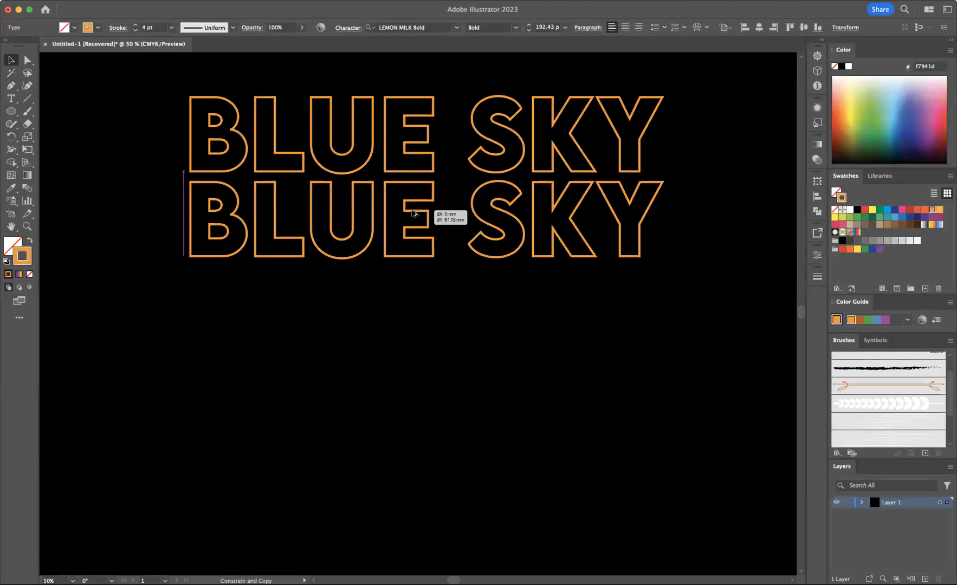
left_click_drag(415, 210, 418, 223)
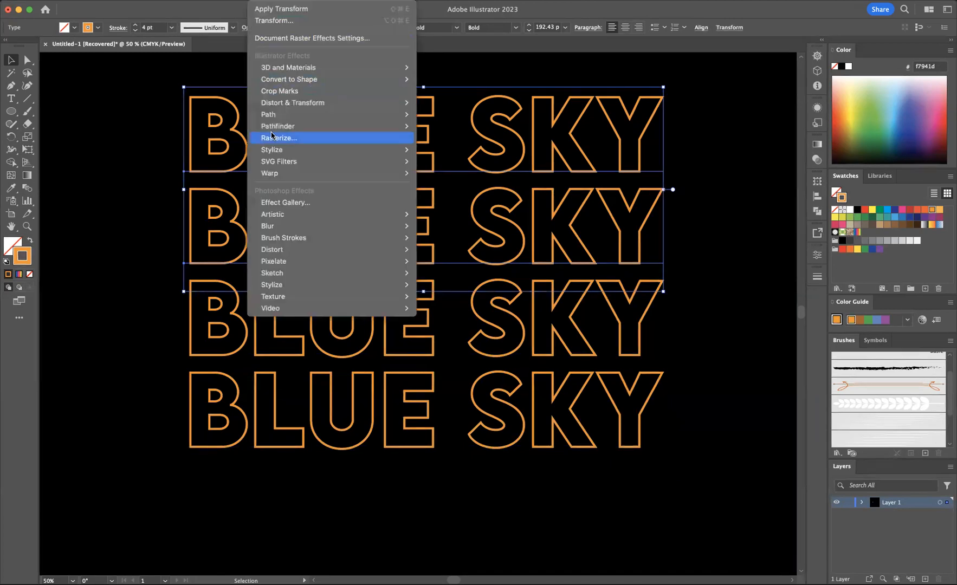
mouse_move(267, 225)
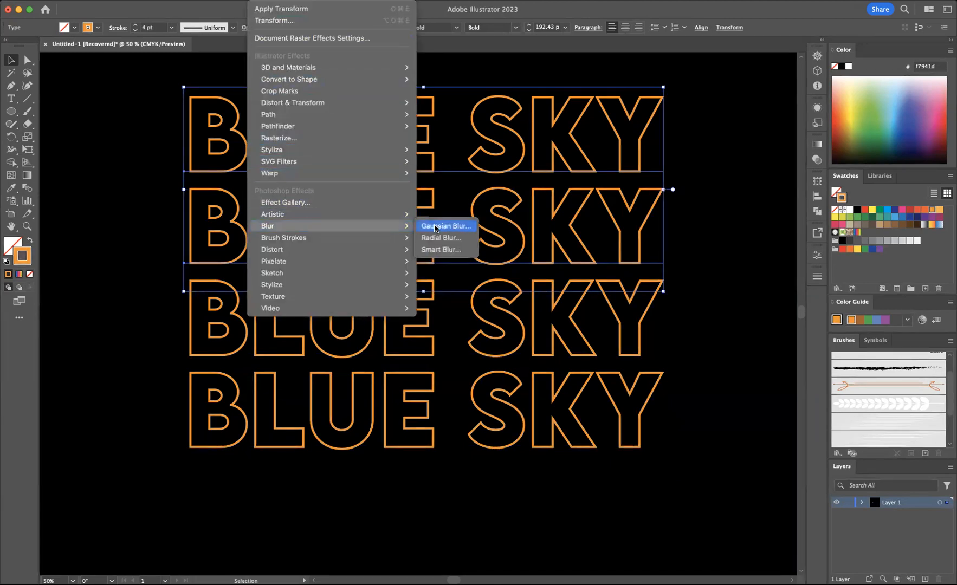
Apply a Gaussian Blur to the top two copies, settling on a 30 px radius after trying 10 and 15
left_click(444, 226)
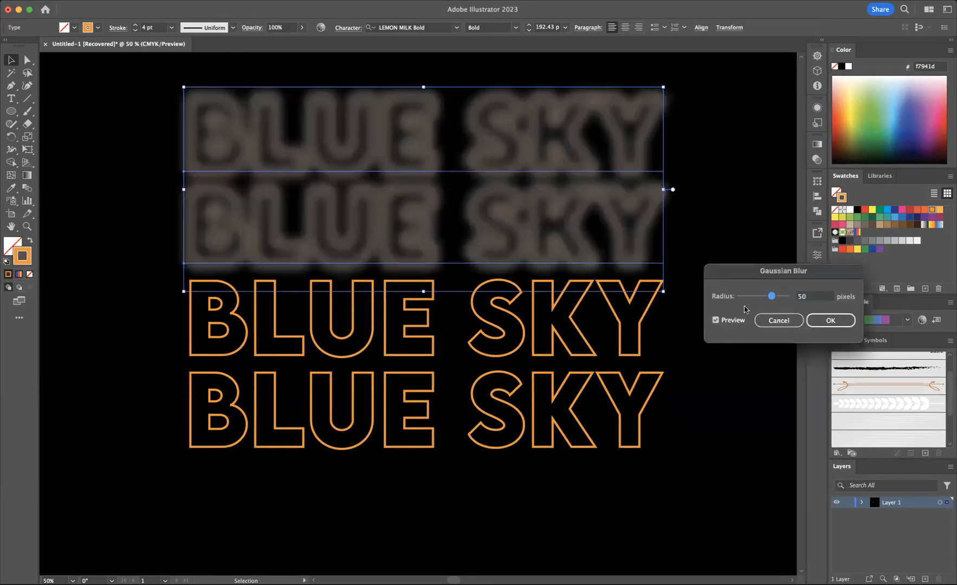
left_click_drag(771, 295, 759, 295)
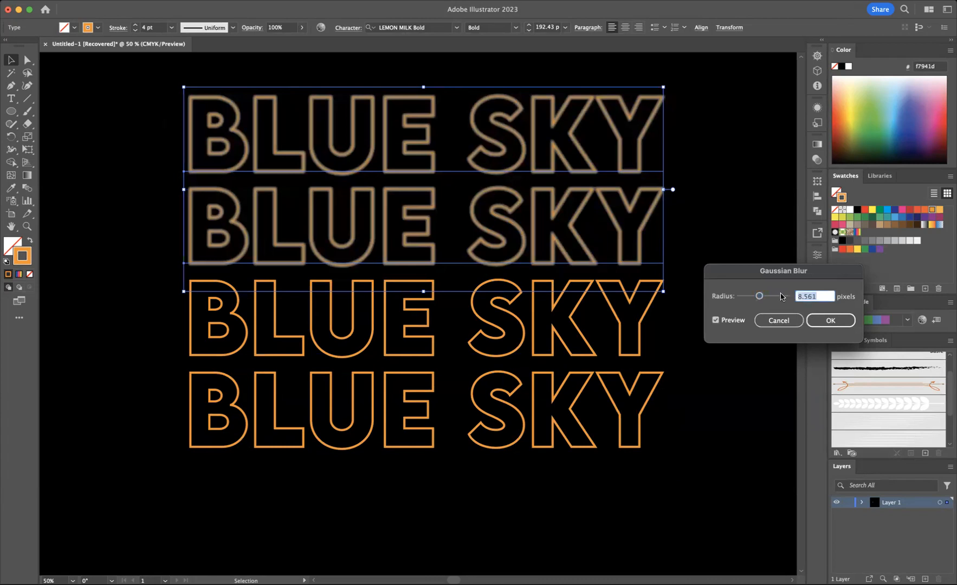
type("10")
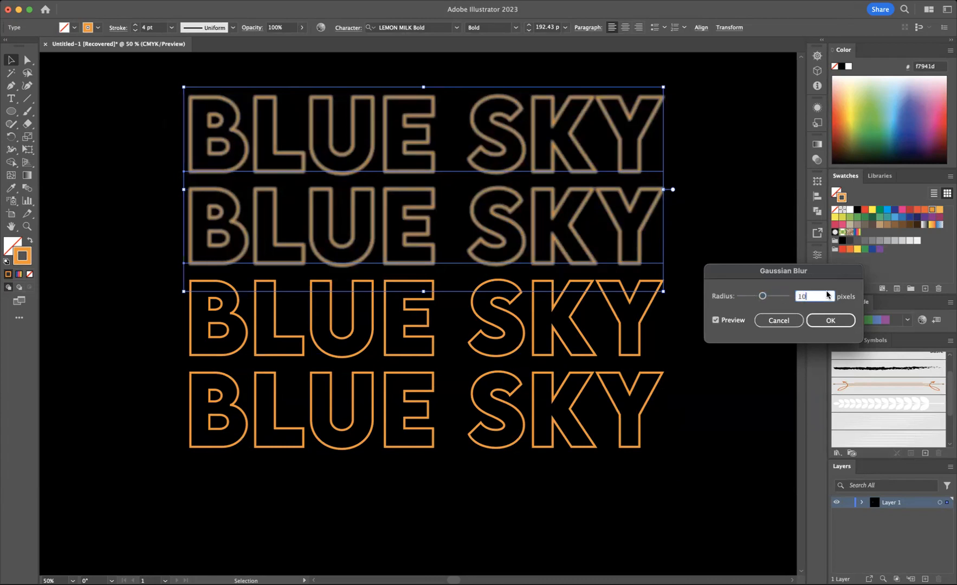
type("15")
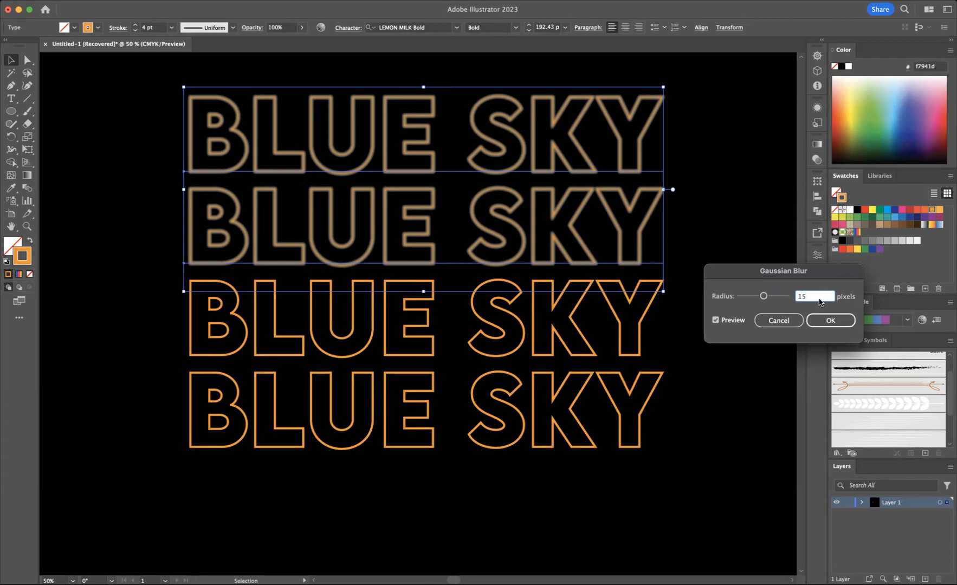
type("30")
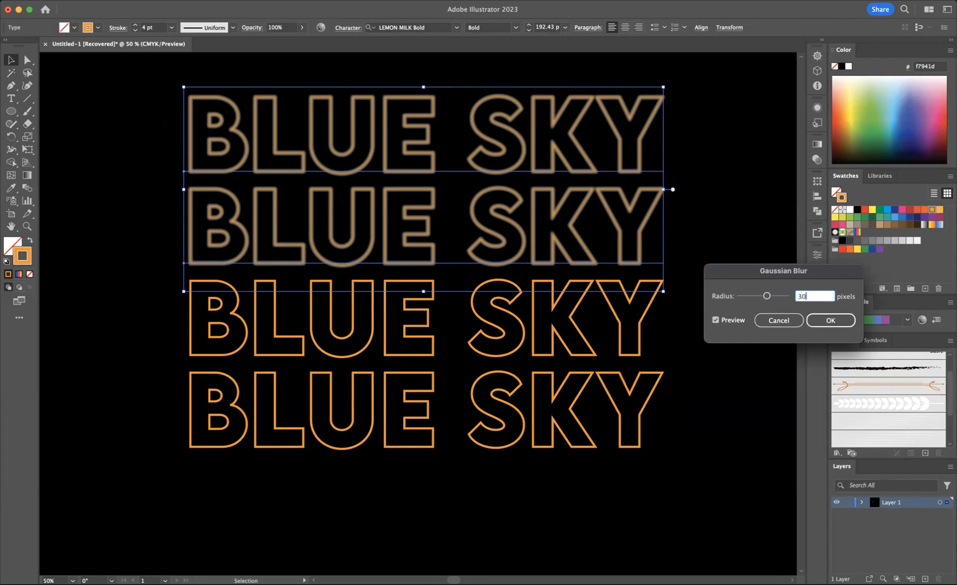
left_click(830, 319)
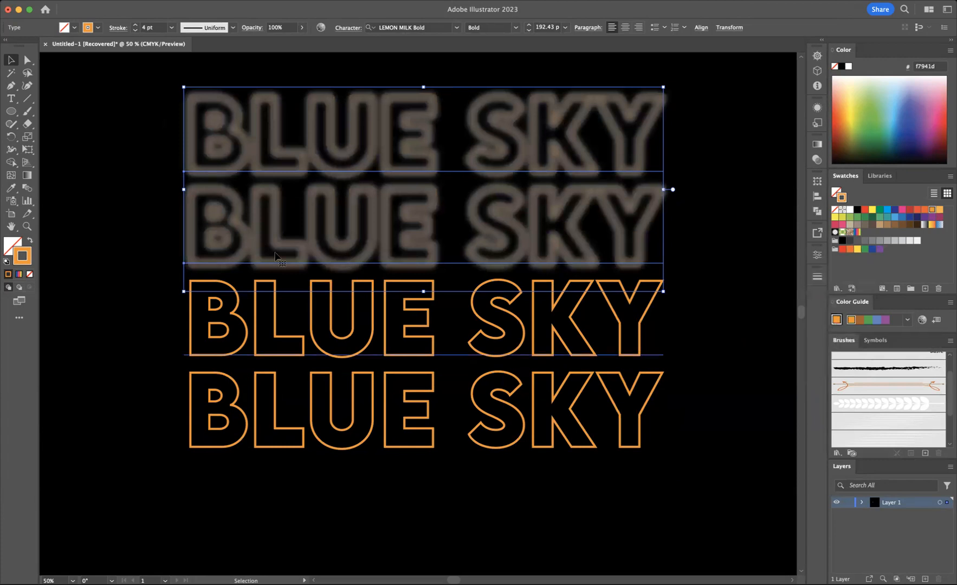
Give the two sharp BLUE SKY copies a new blending mode from the Transparency panel
left_click(503, 268)
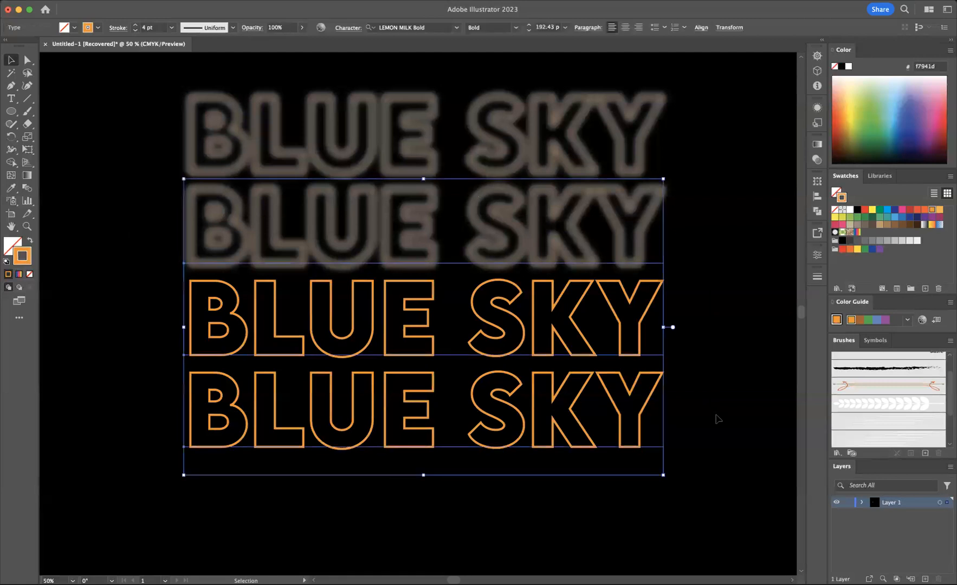
mouse_move(834, 241)
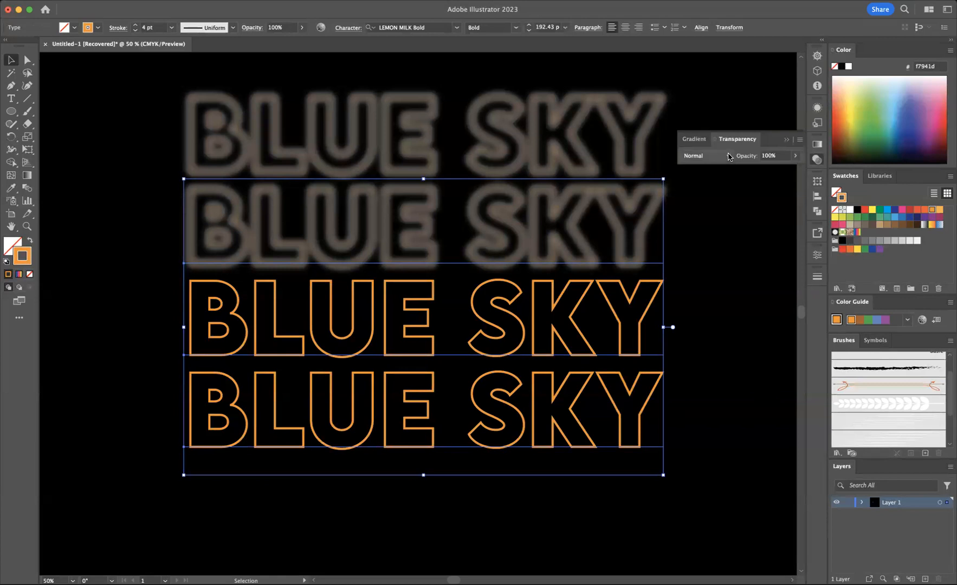
left_click(705, 155)
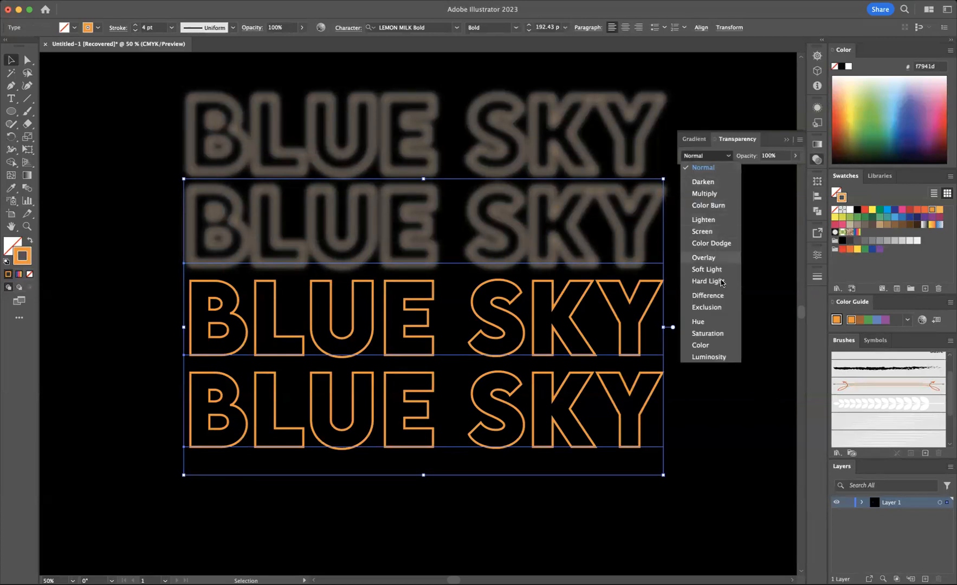
mouse_move(721, 247)
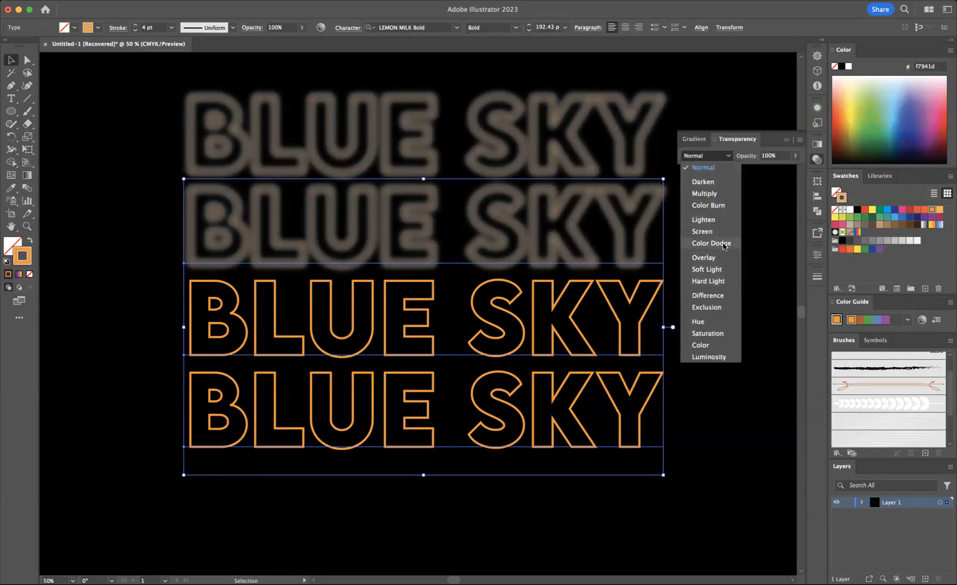
left_click(711, 243)
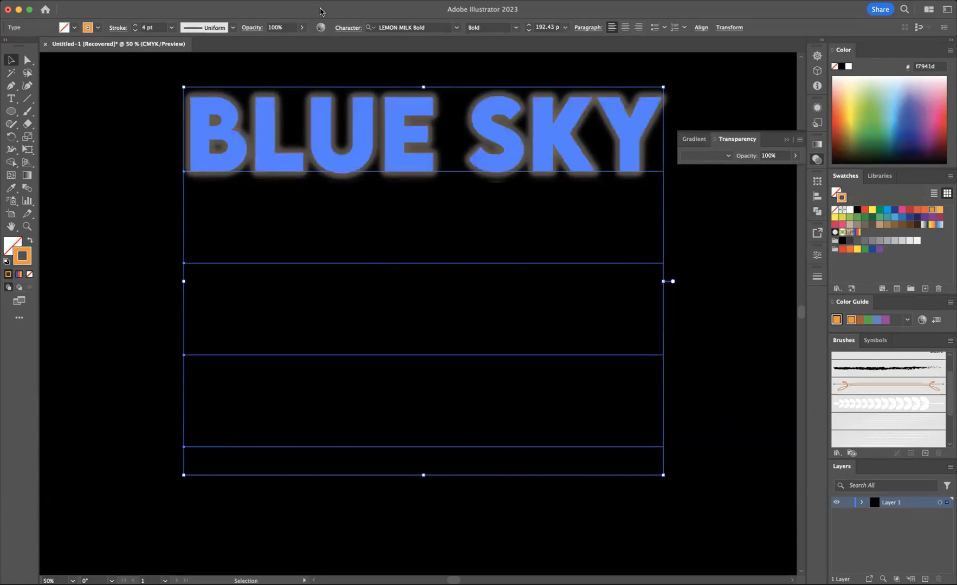
Align all copies onto each other and centre the finished neon BLUE SKY on the artboard
left_click(322, 7)
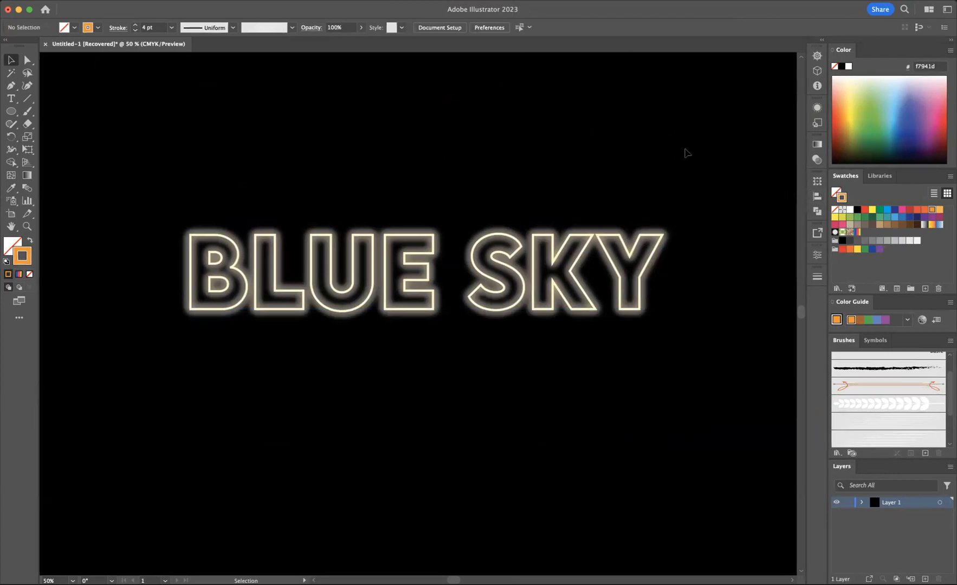
mouse_move(325, 175)
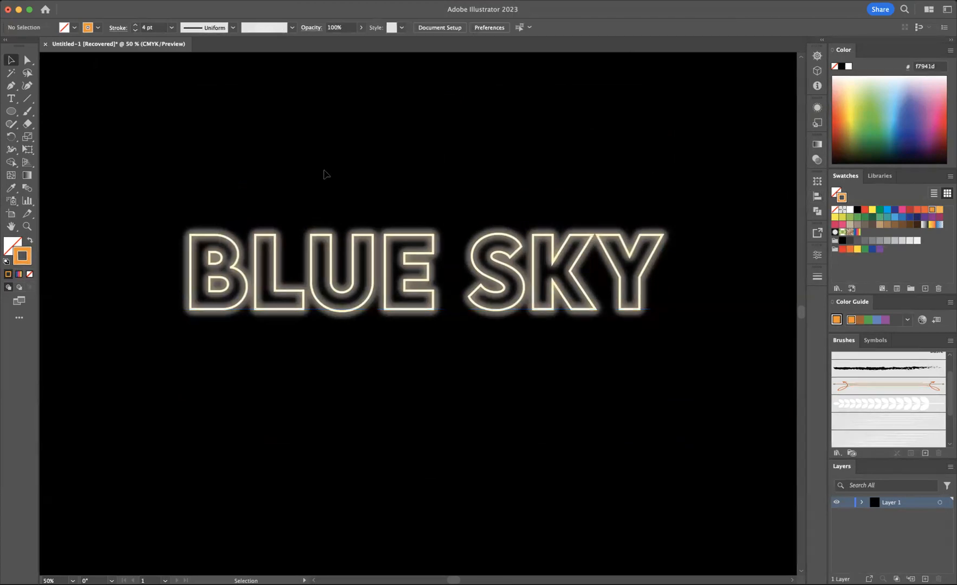
left_click(422, 271)
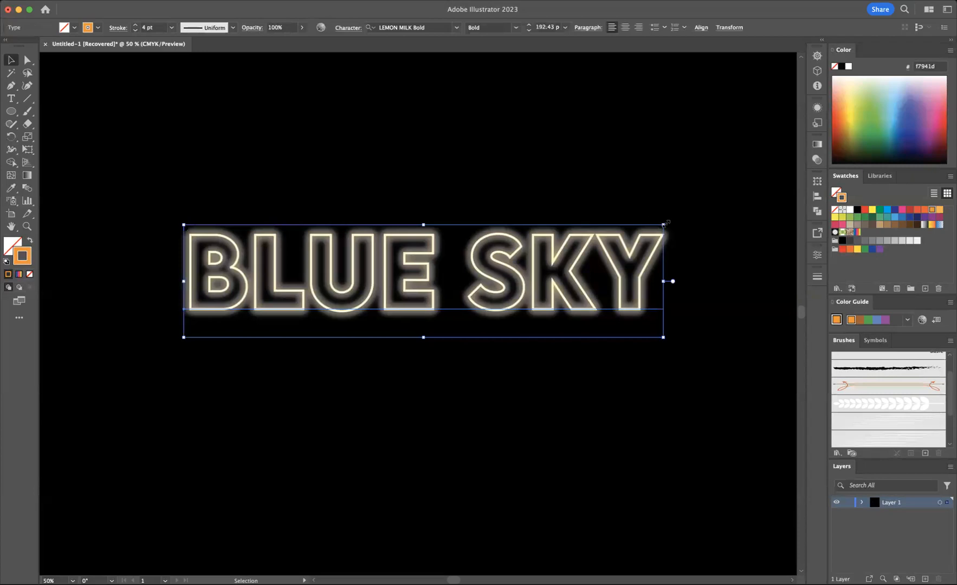